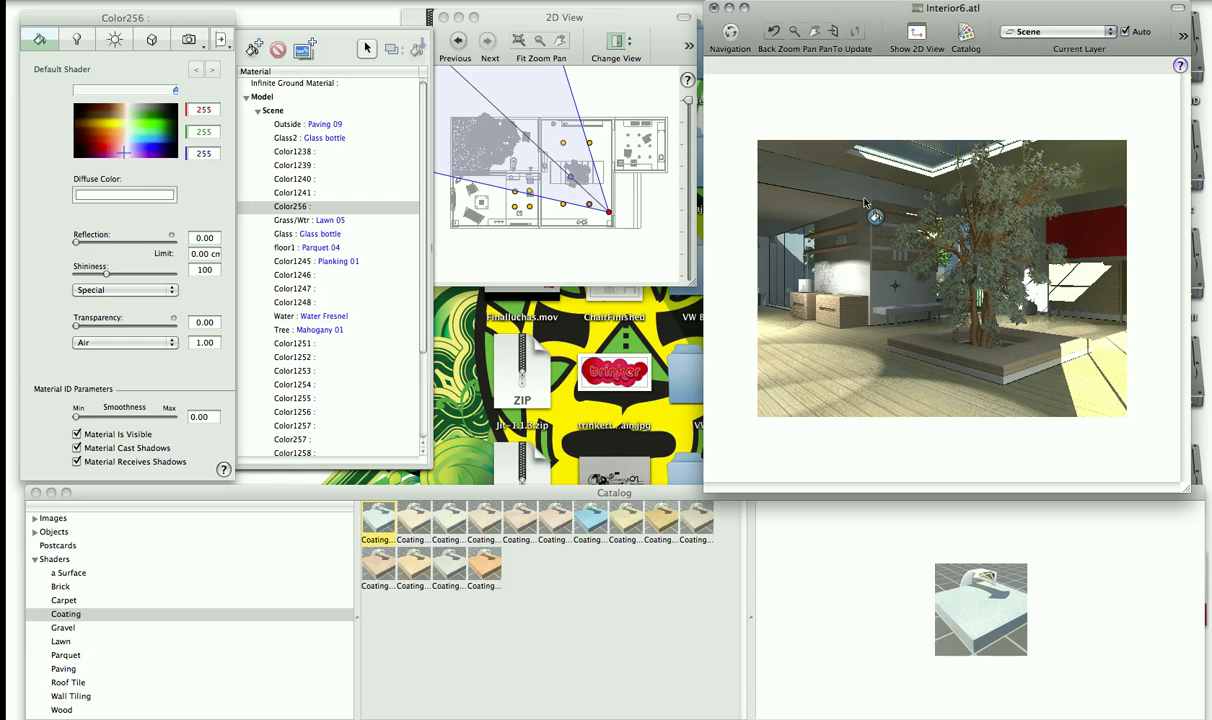
mouse_move(868, 207)
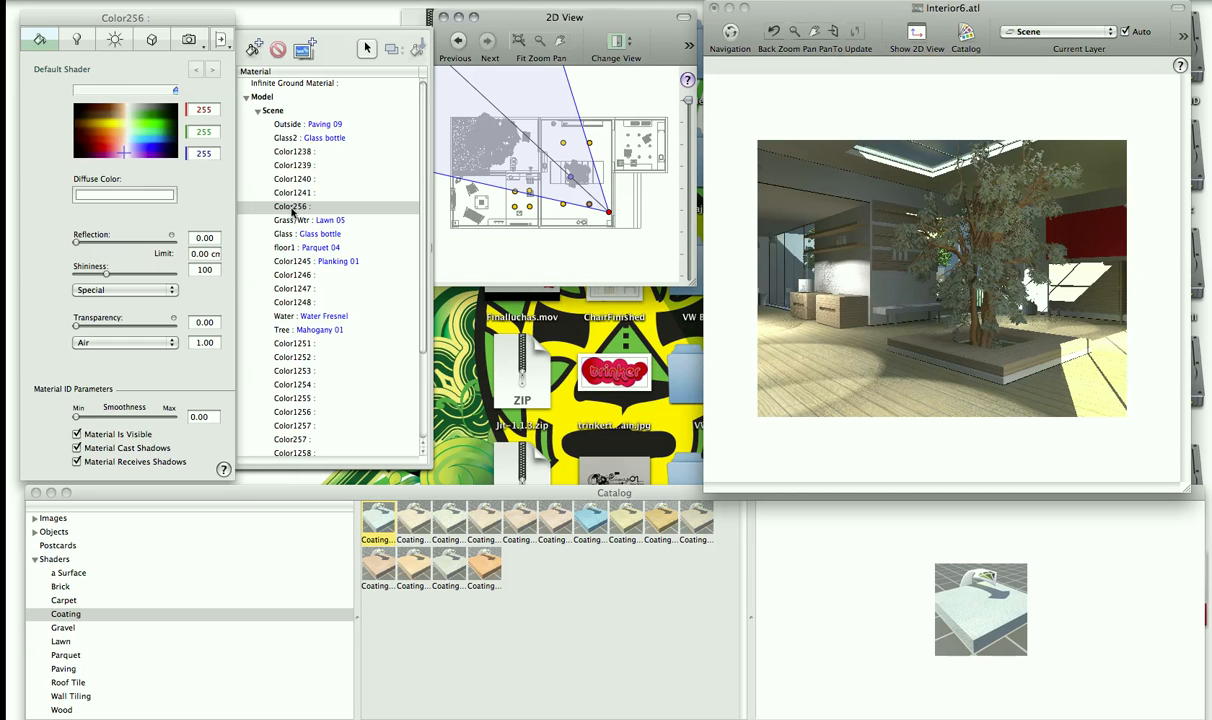
Rename Color256 to 'Walls' and give it a light green diffuse colour.
type("Walls")
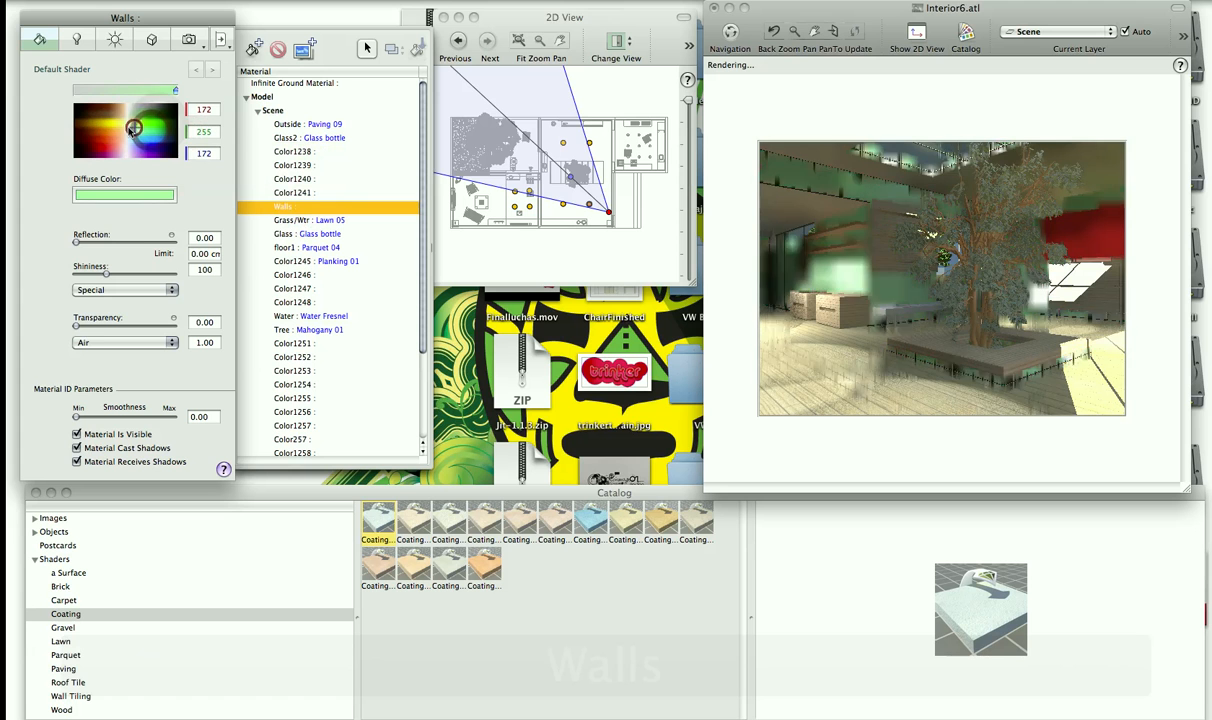
Set the Walls diffuse colour to pale green (221, 252, 219).
left_click(130, 130)
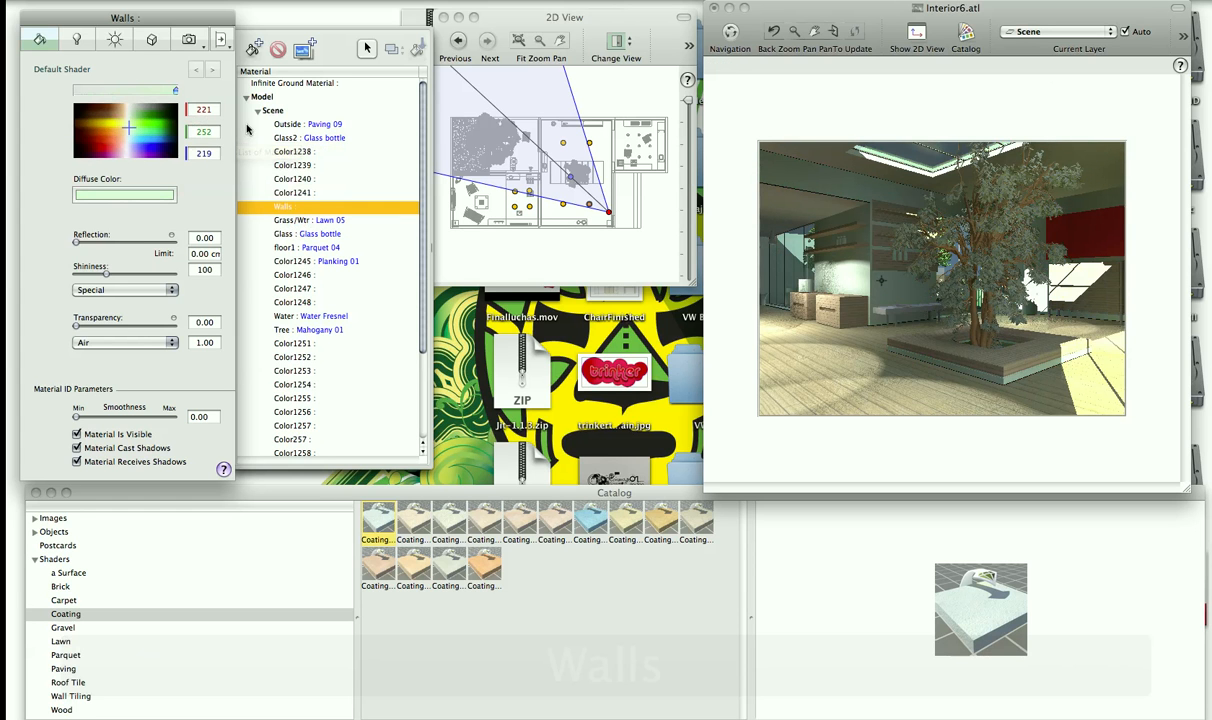
mouse_move(367, 48)
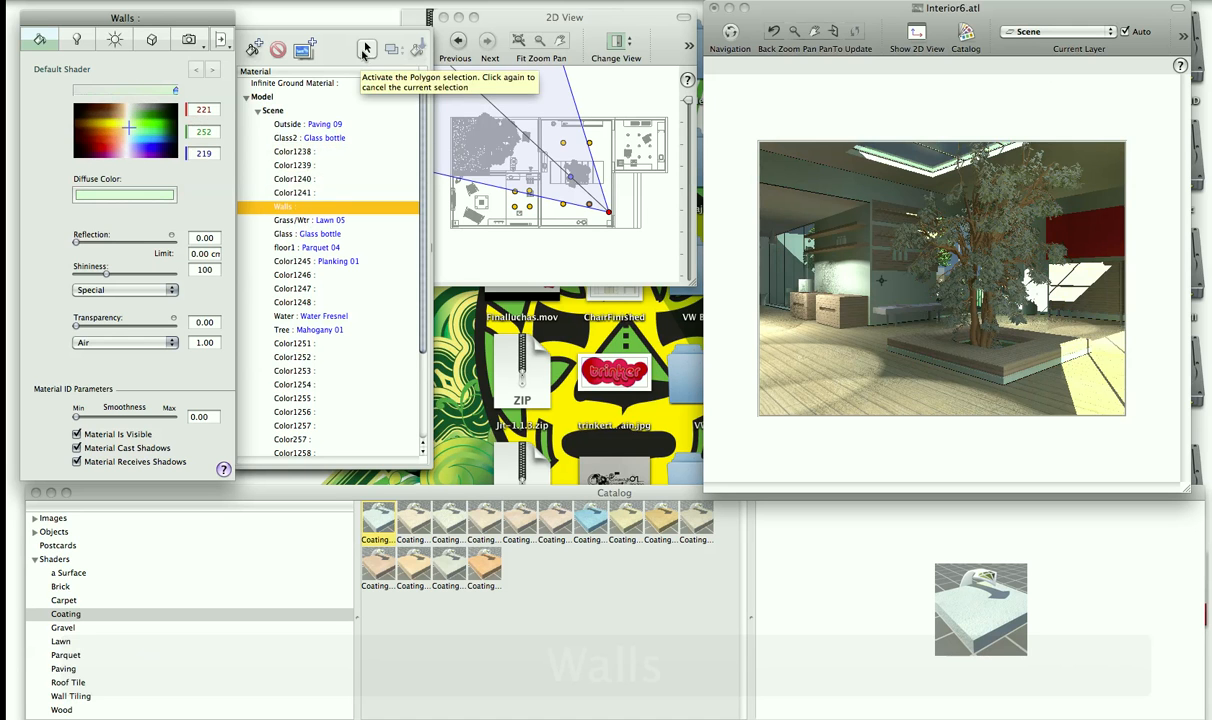
Pick the front wall in the preview with the Polygon selection tool.
left_click(367, 48)
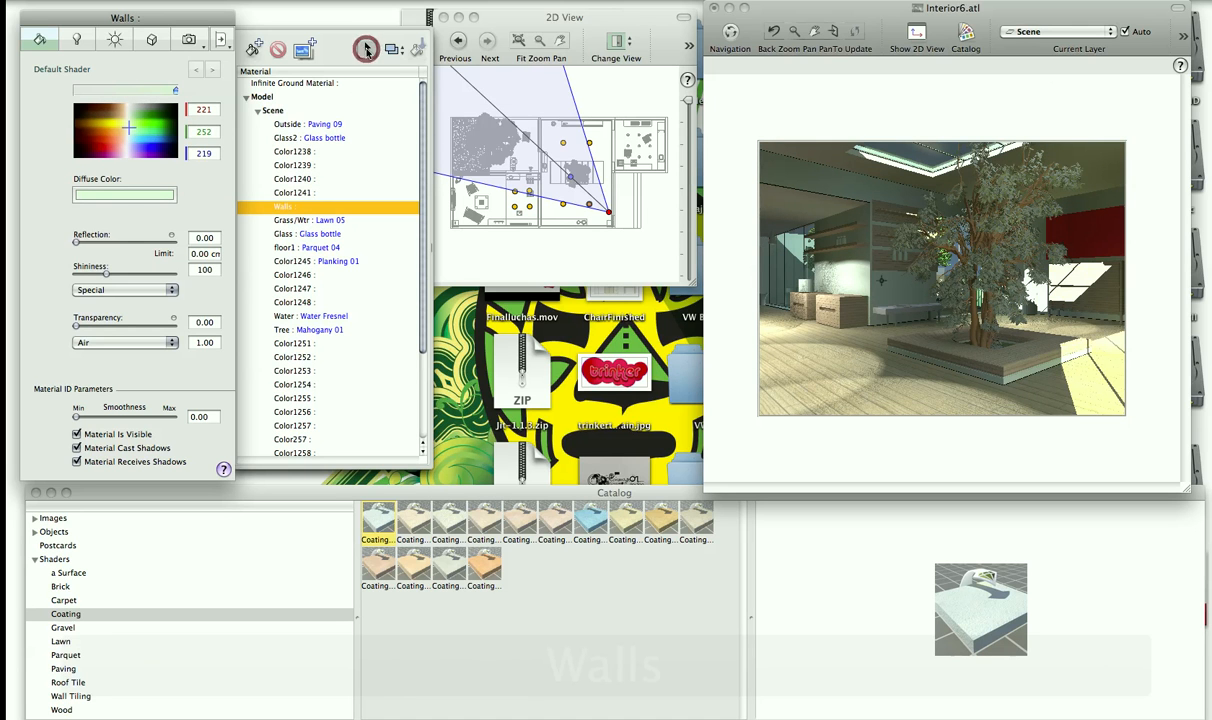
left_click(393, 48)
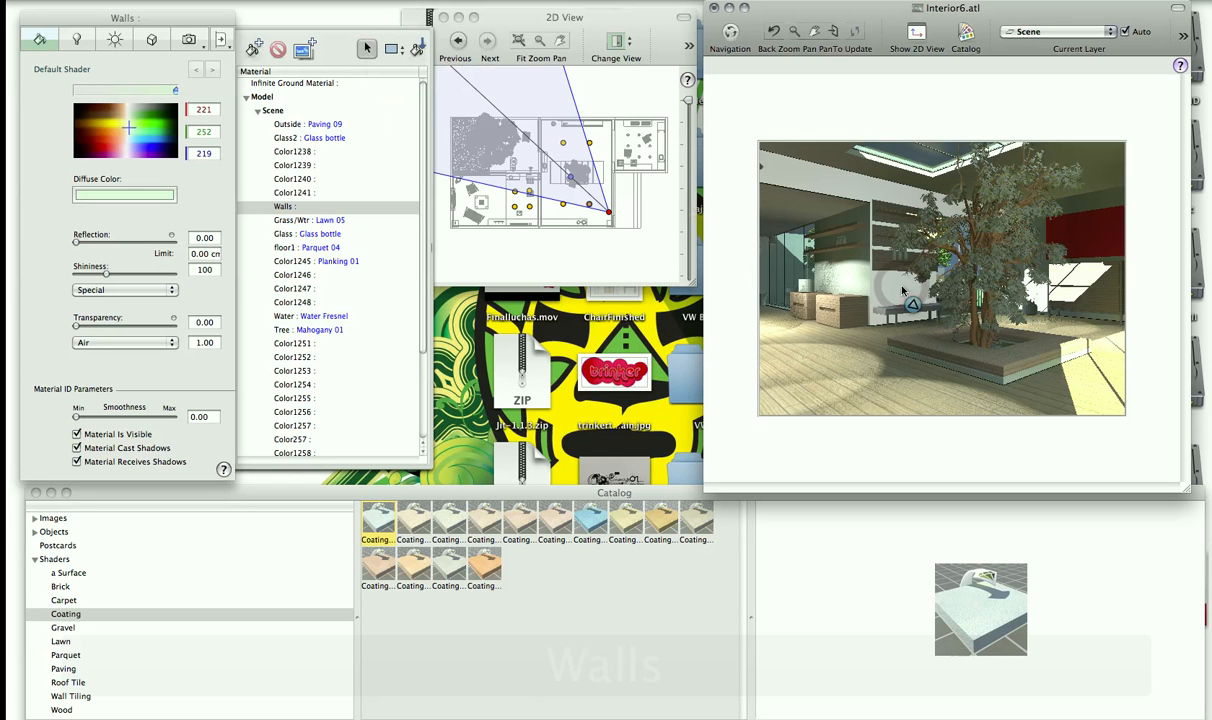
left_click(285, 207)
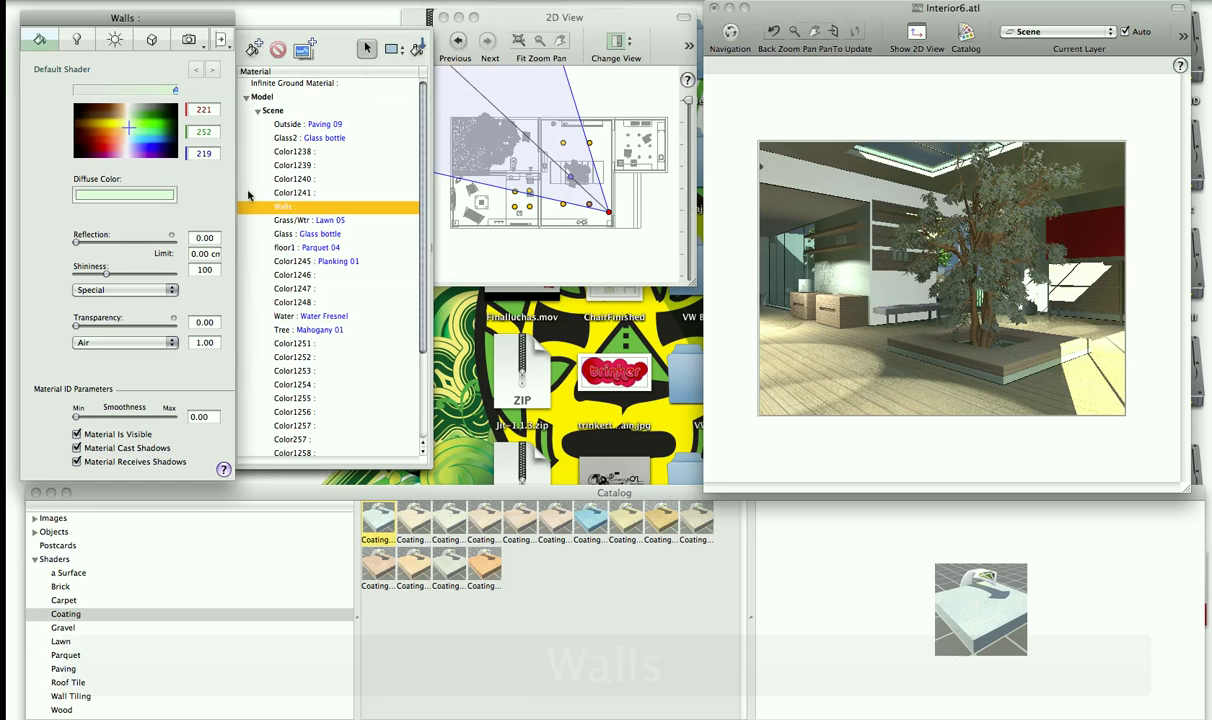
mouse_move(256, 49)
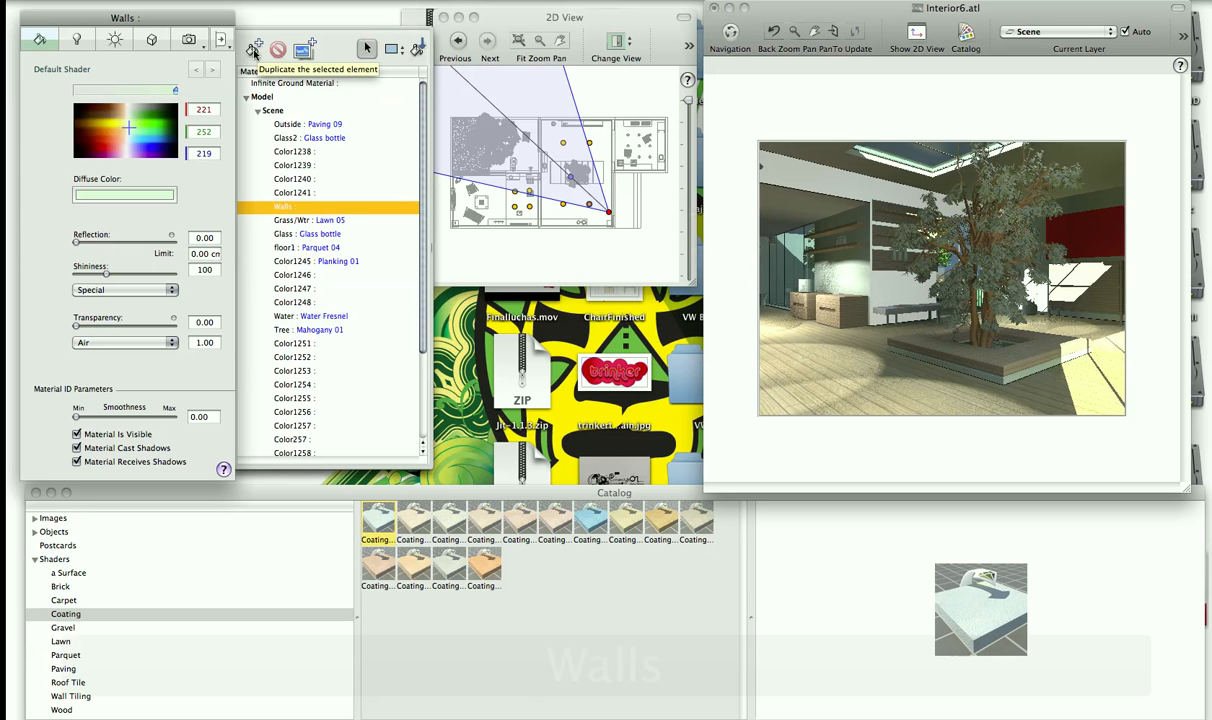
Duplicate Walls as Walls_1 and apply it to the selected front wall, confirming Yes.
left_click(253, 49)
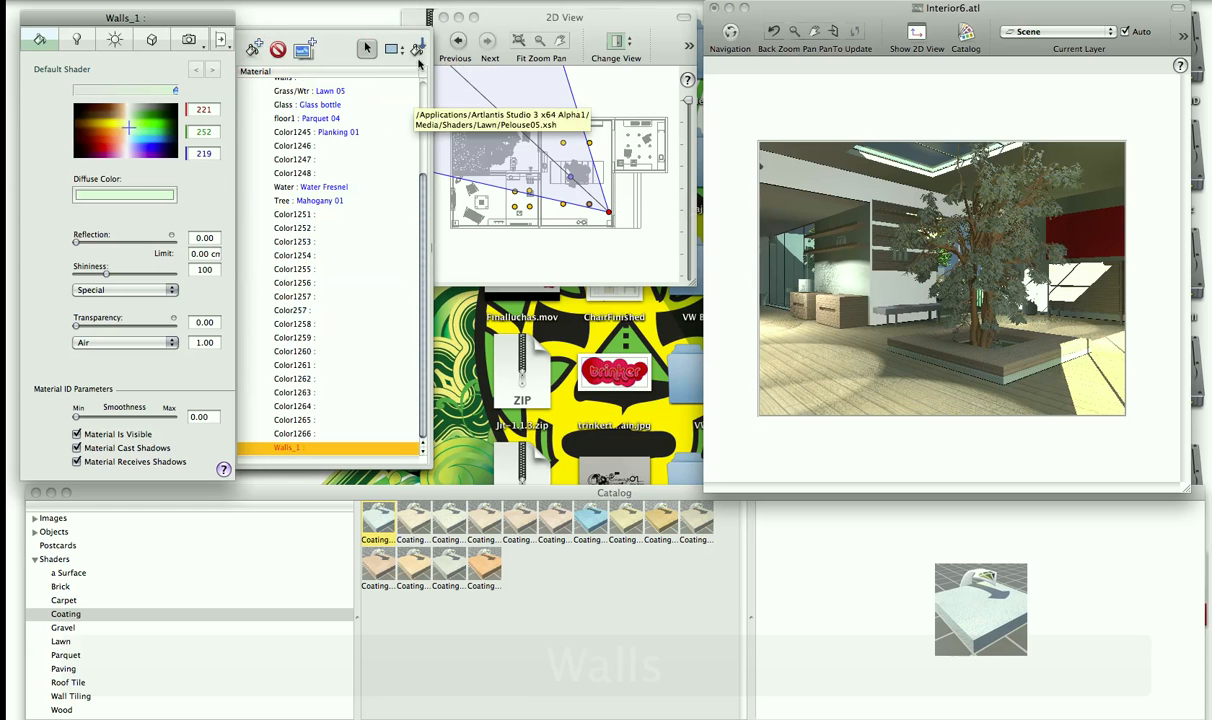
left_click(418, 48)
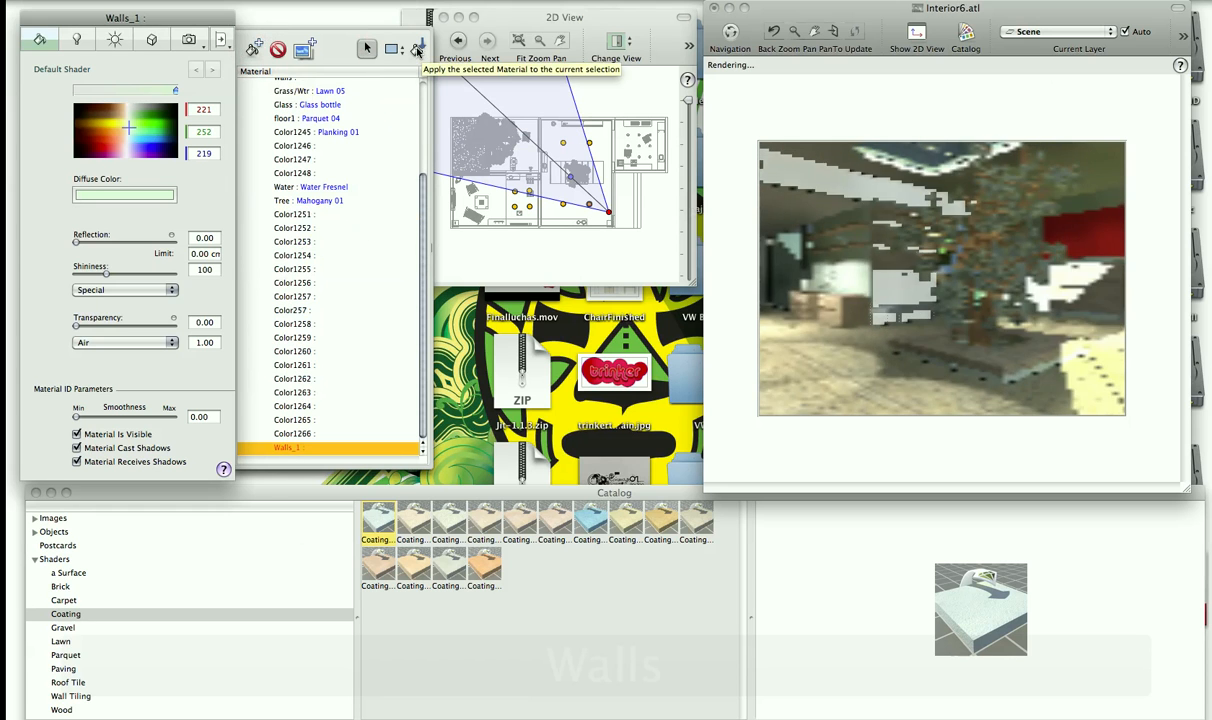
left_click(417, 48)
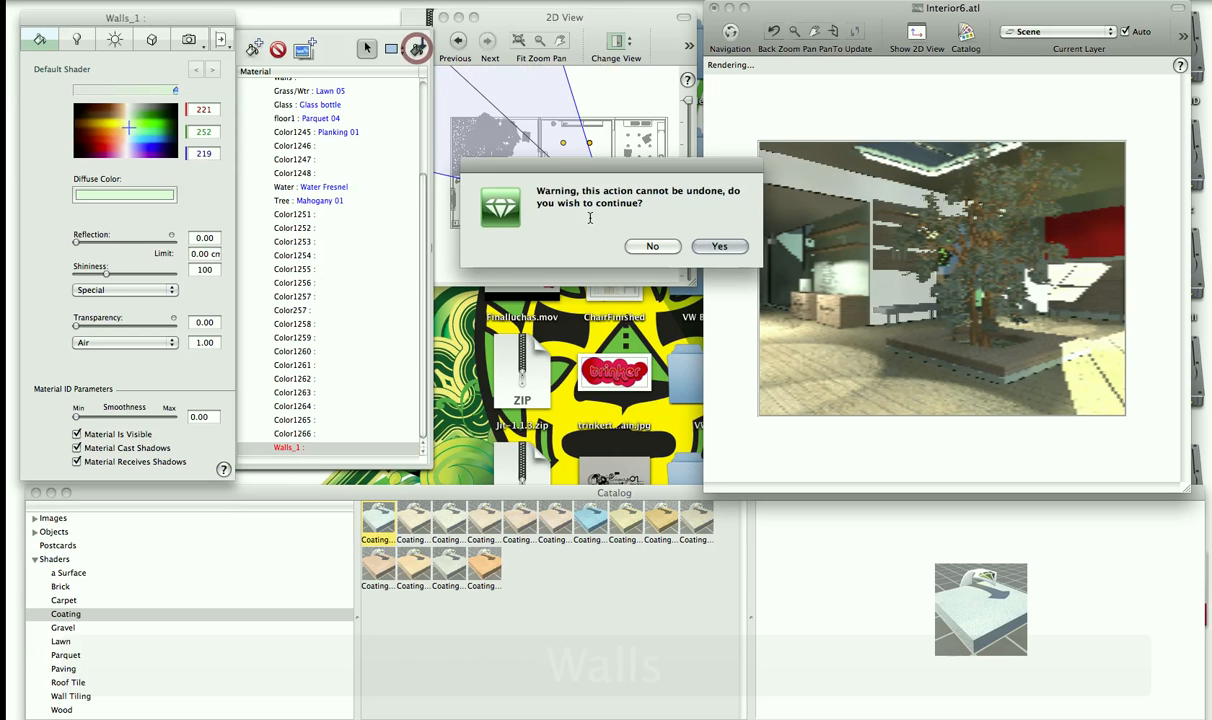
left_click(719, 246)
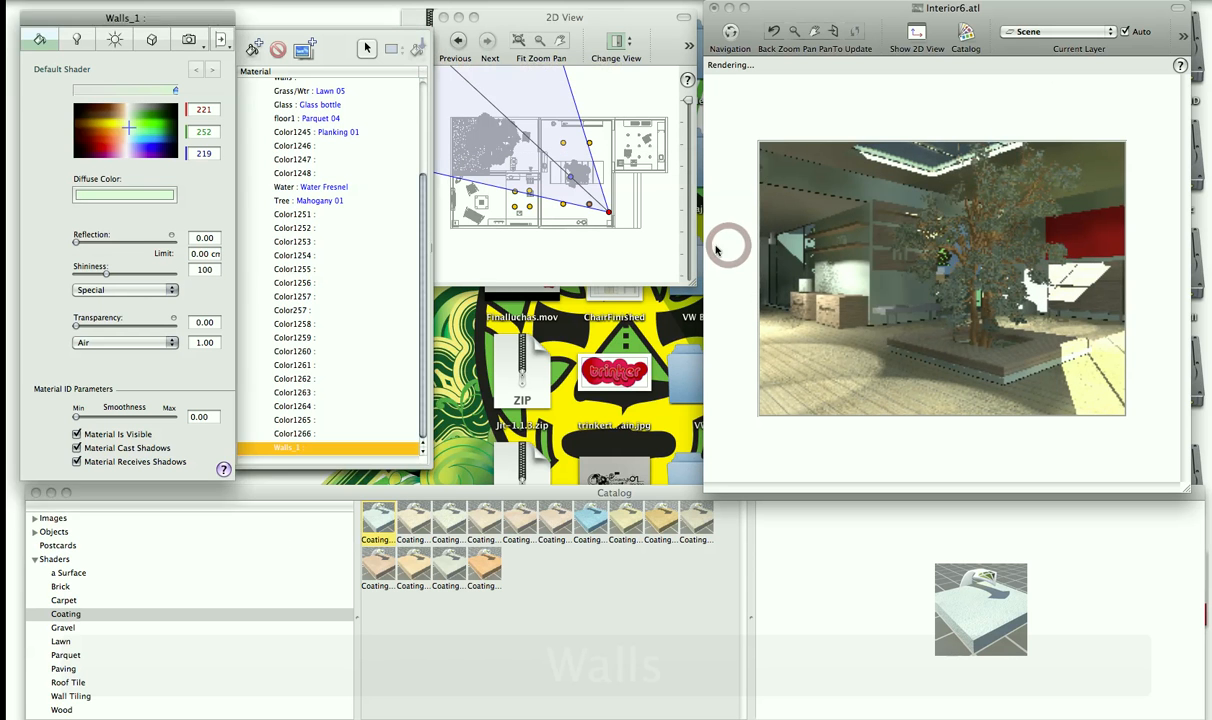
left_click(300, 448)
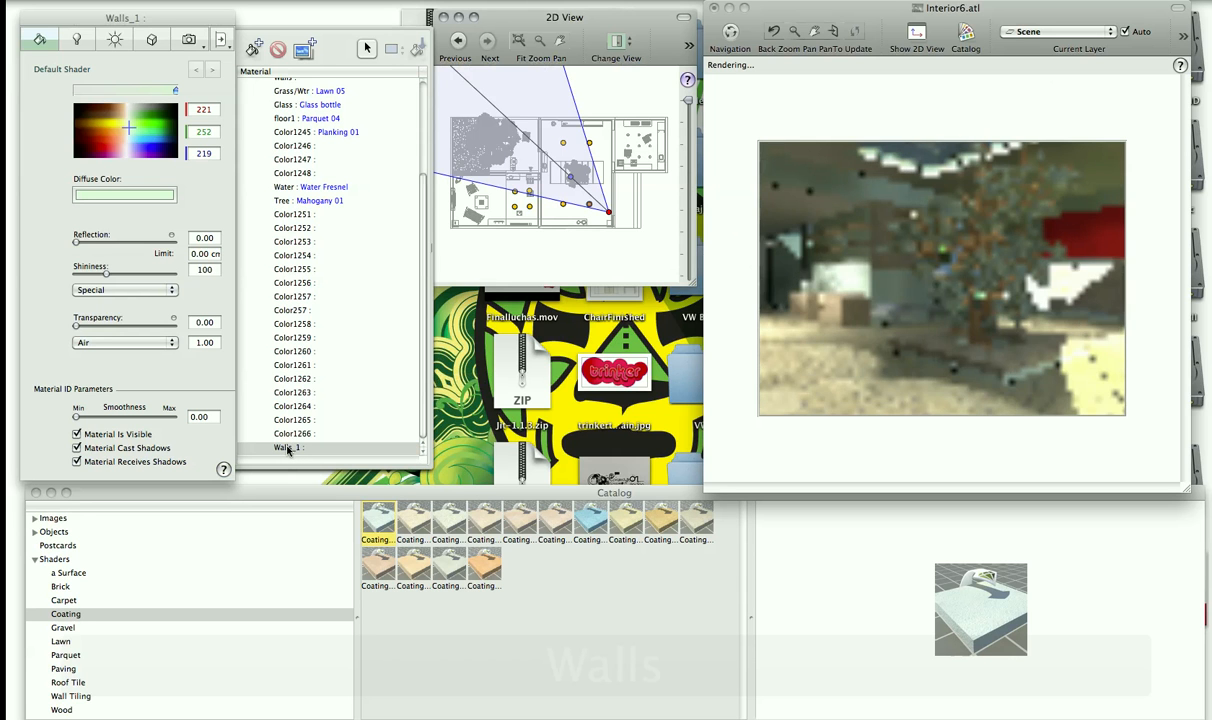
Rename Walls_1 to 'FrontWall' and settle on pale green after trying green and red.
left_click(290, 447)
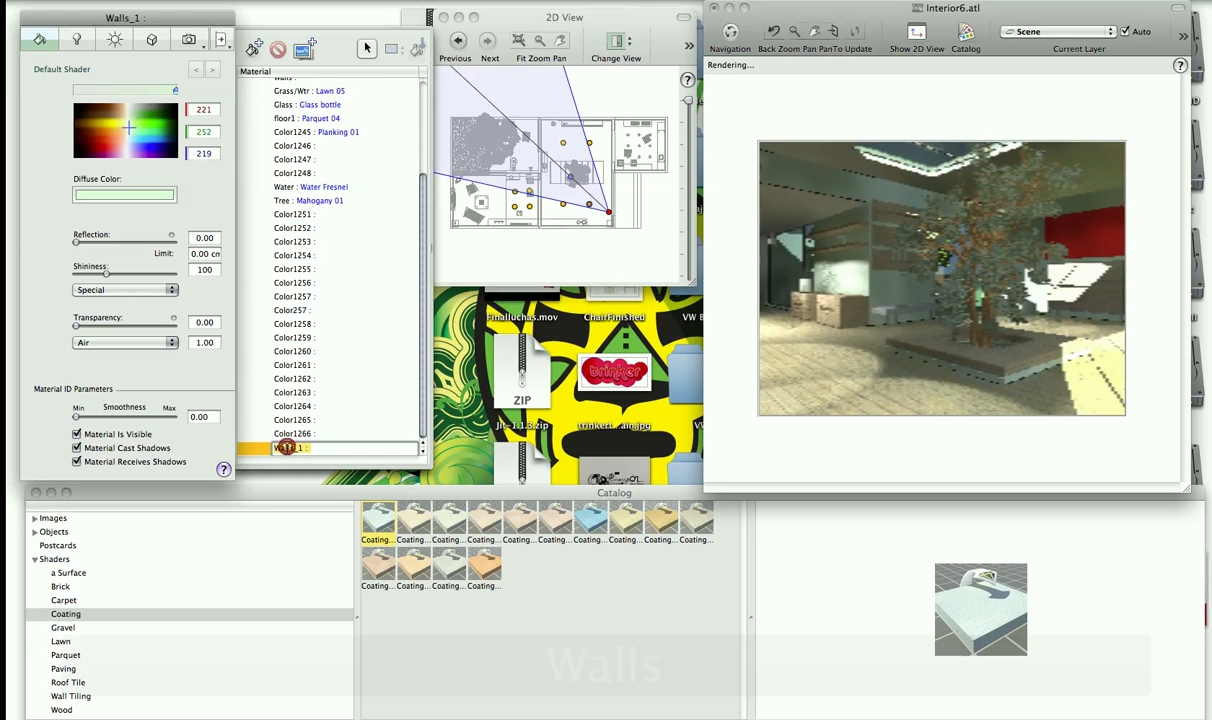
type("Front")
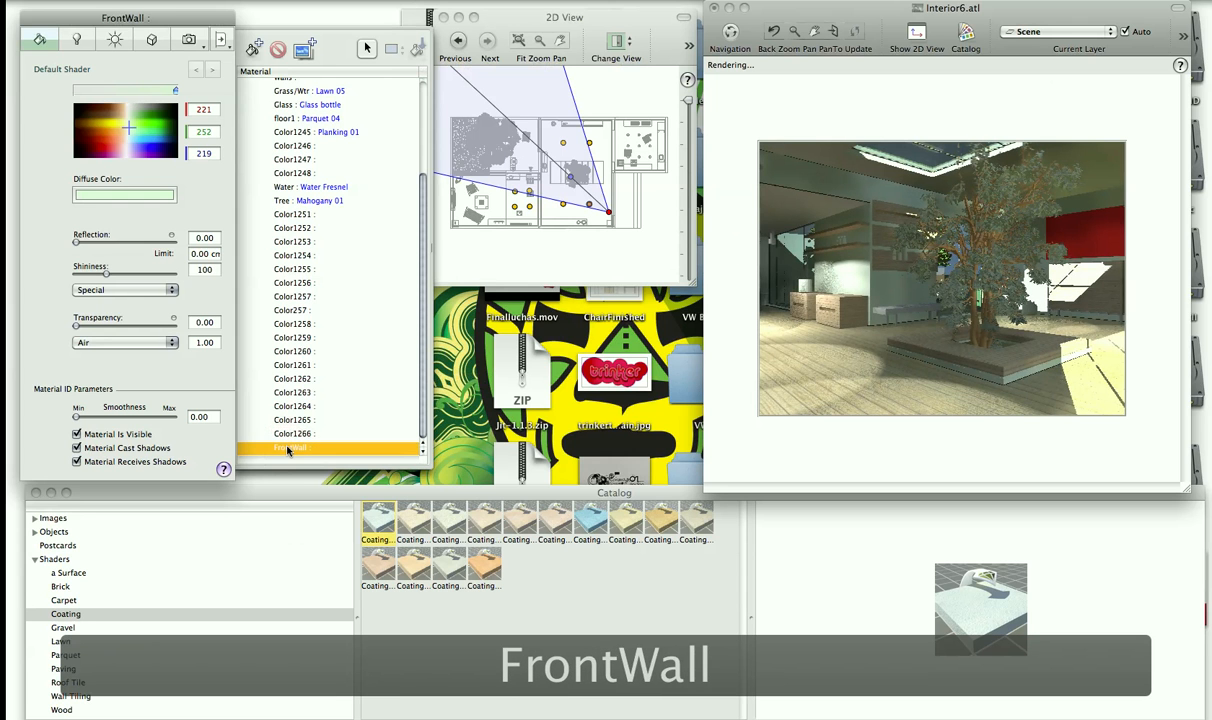
left_click(152, 125)
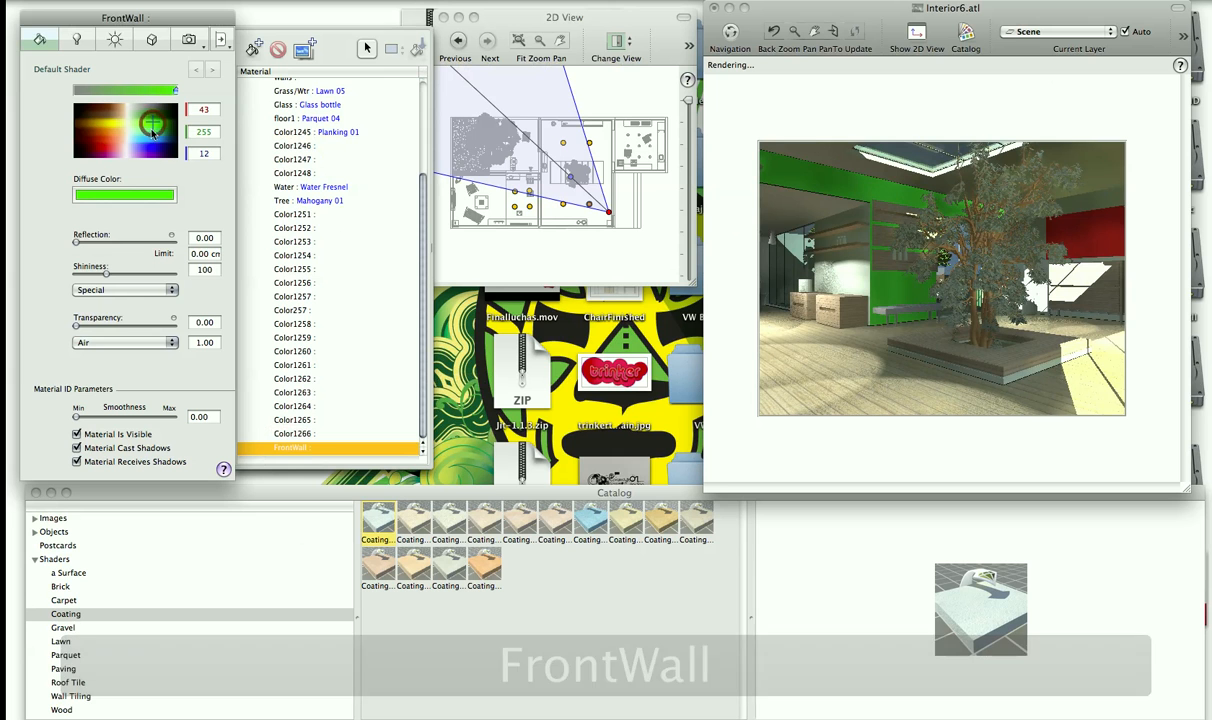
left_click(148, 131)
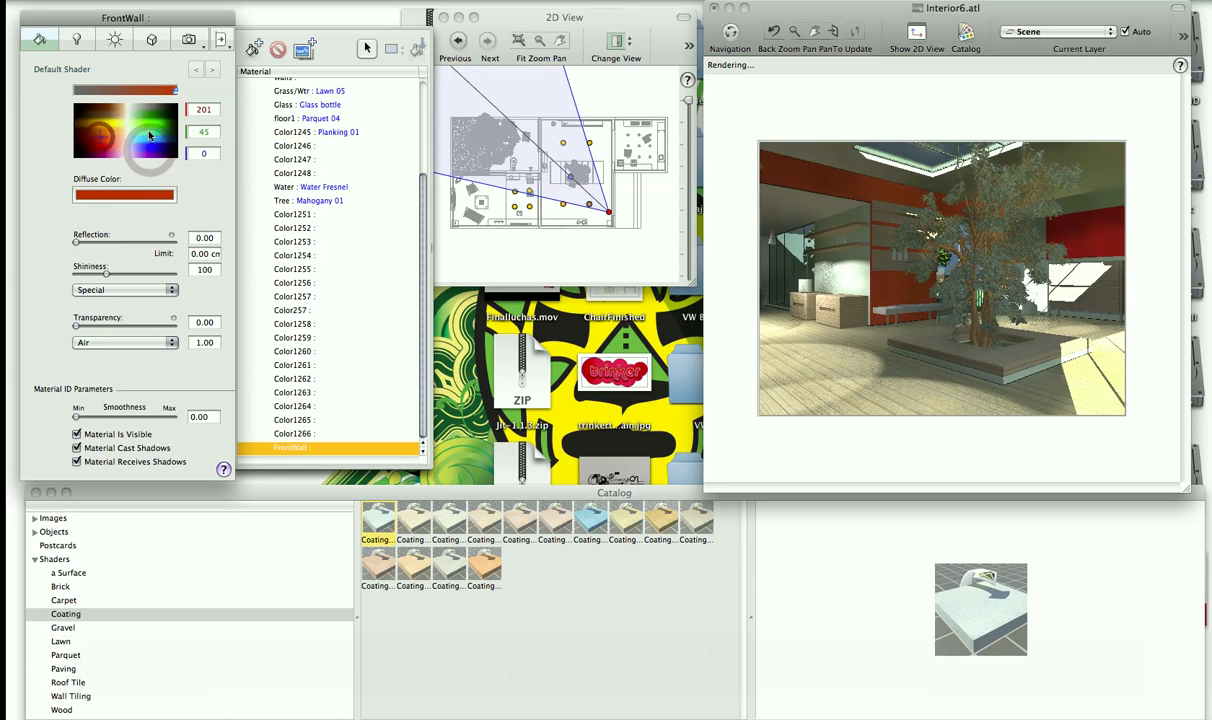
left_click(130, 131)
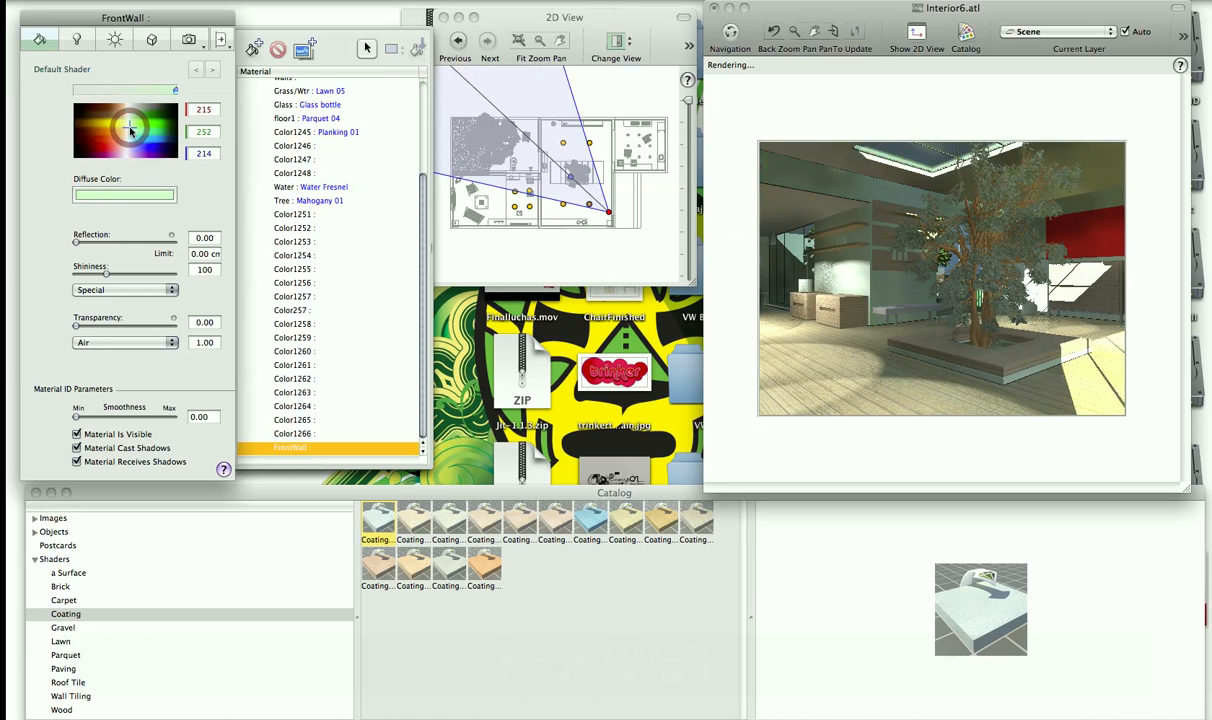
left_click(590, 517)
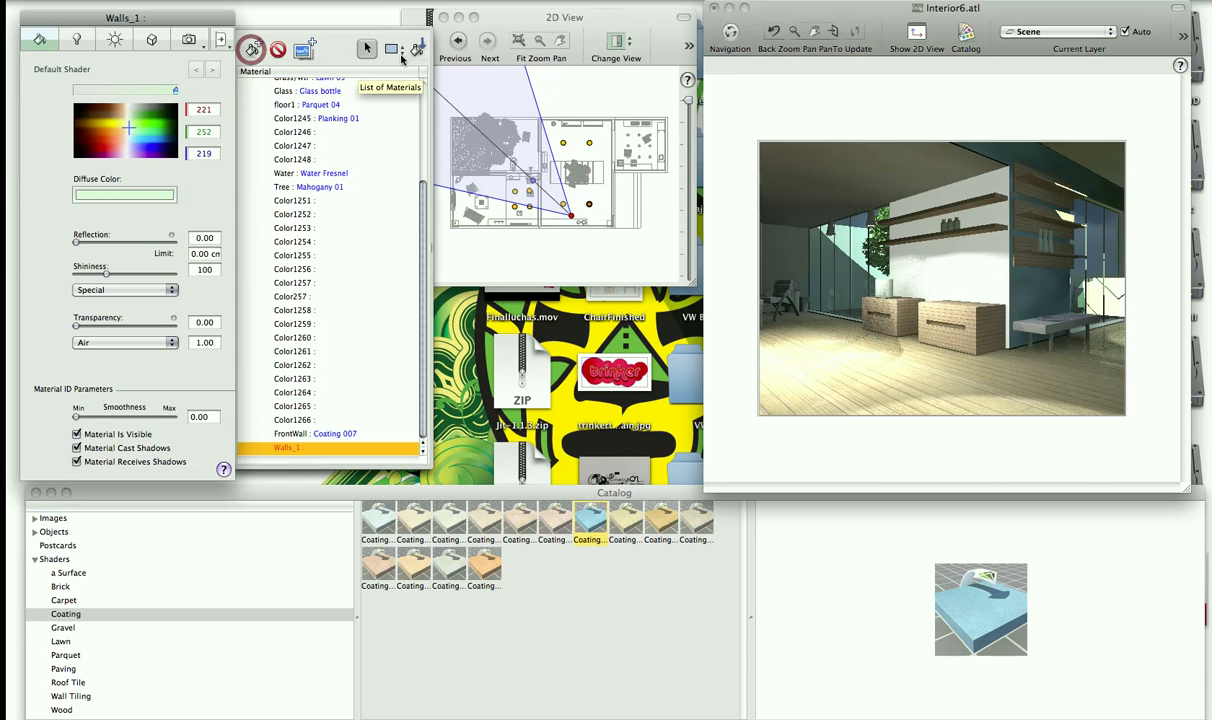
Apply Walls_1 to the side wall with Yes, rename it 'Side Wall', colour it orange-red.
left_click(418, 48)
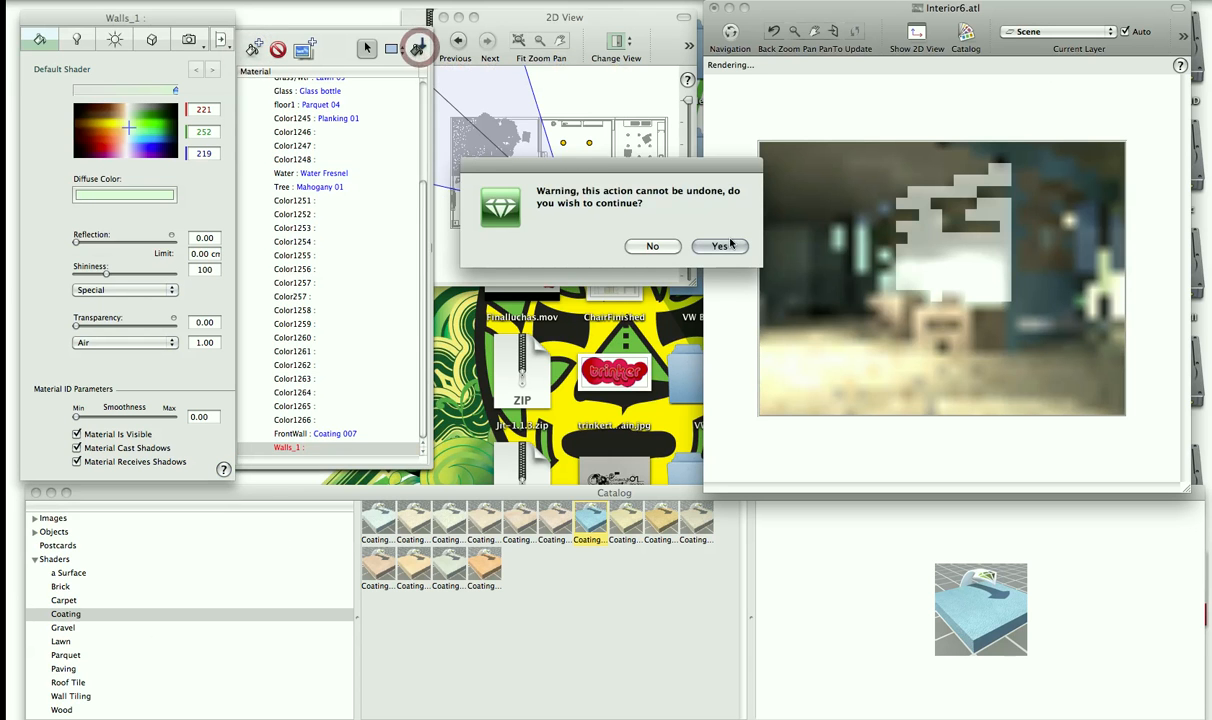
left_click(719, 246)
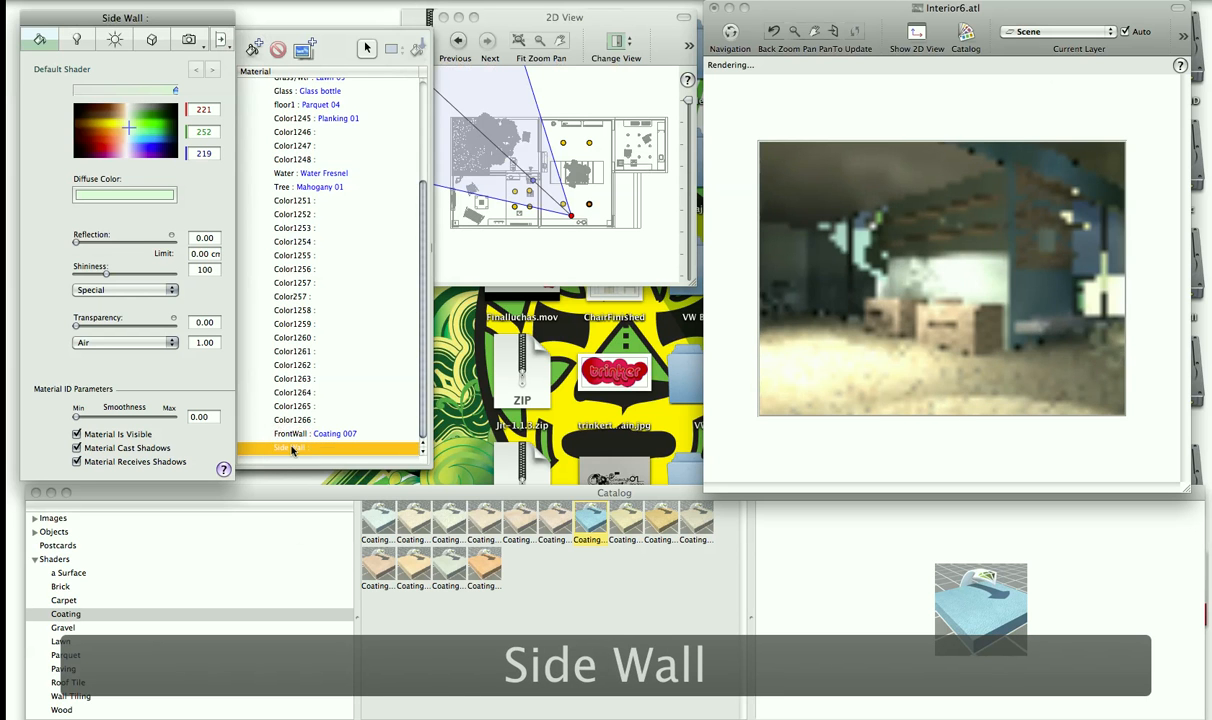
left_click(98, 137)
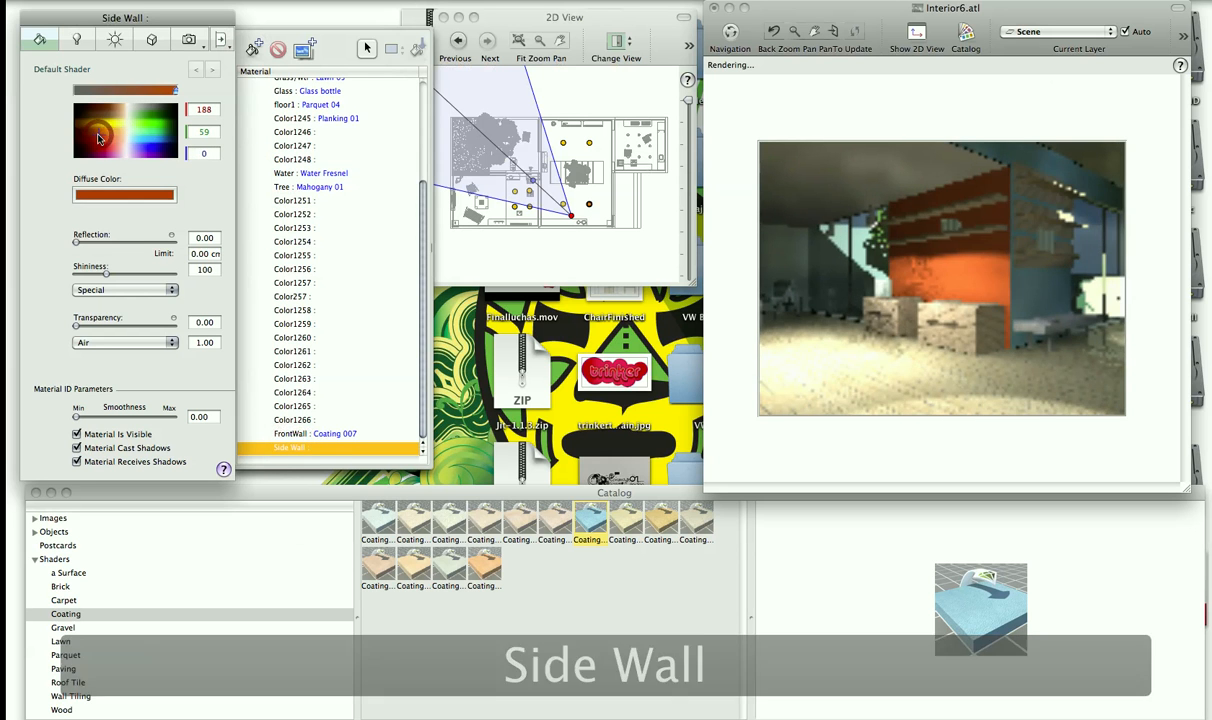